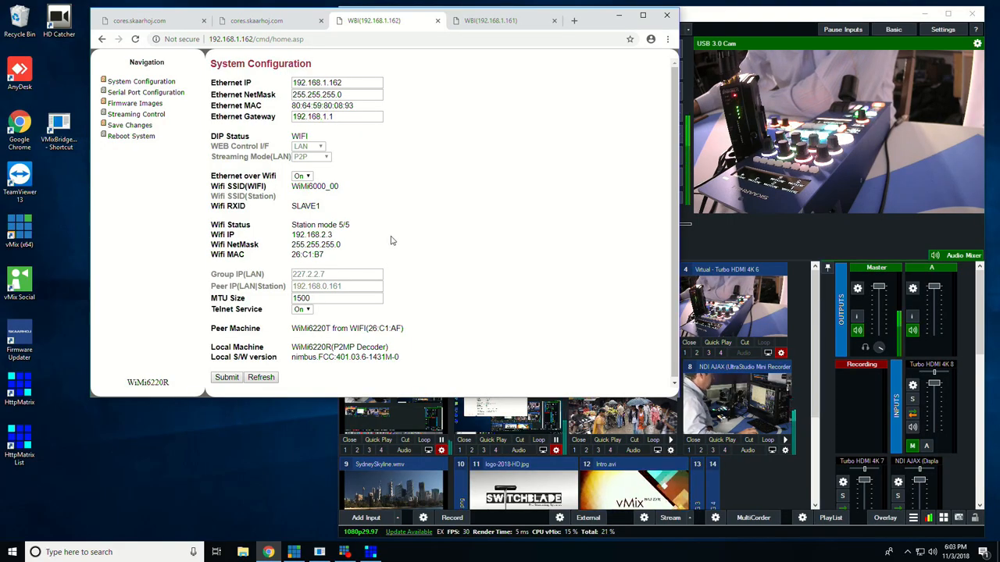
mouse_move(413, 214)
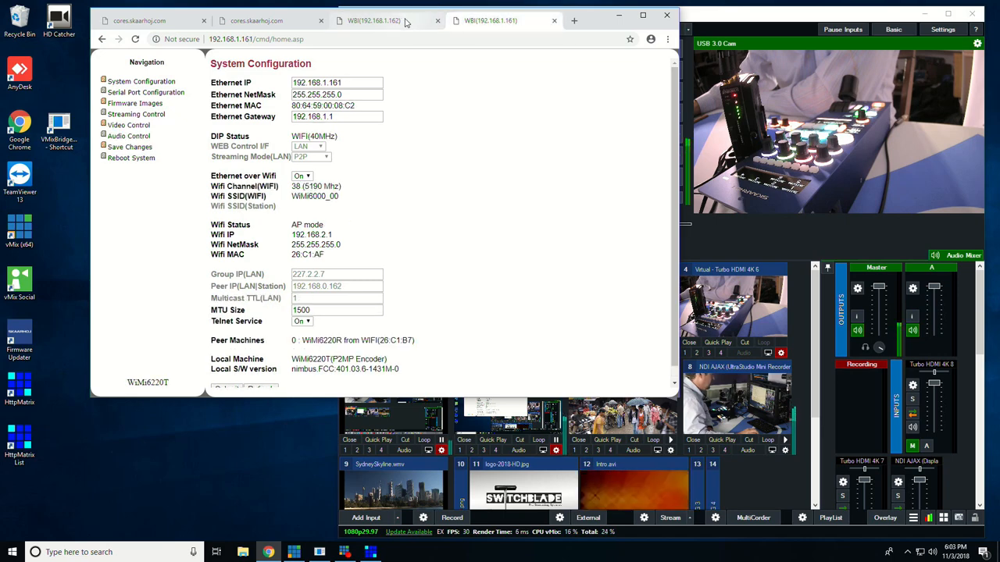
Compare decoder and encoder system configurations, then view the encoder's Streaming Control page
left_click(399, 22)
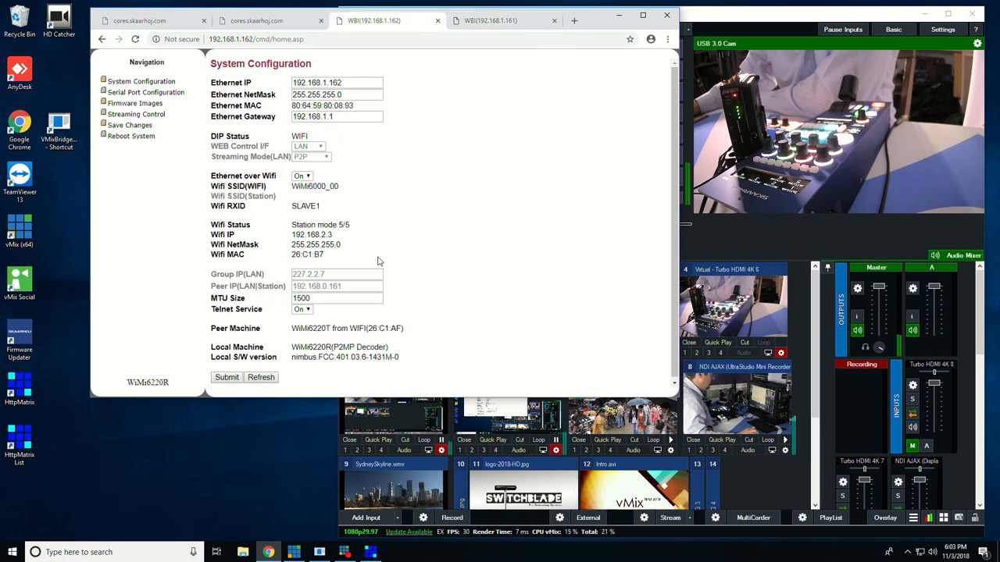
mouse_move(490, 22)
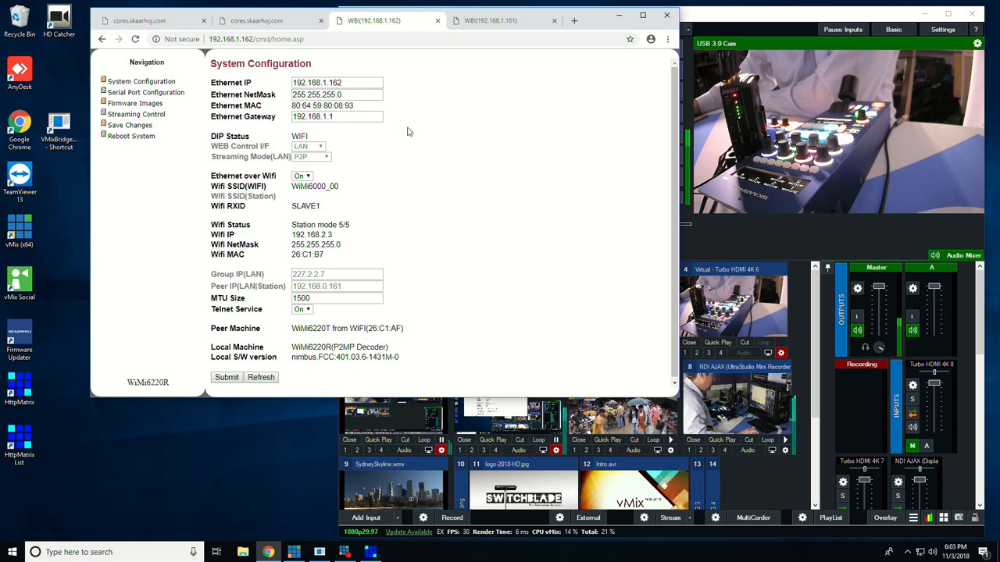
mouse_move(408, 86)
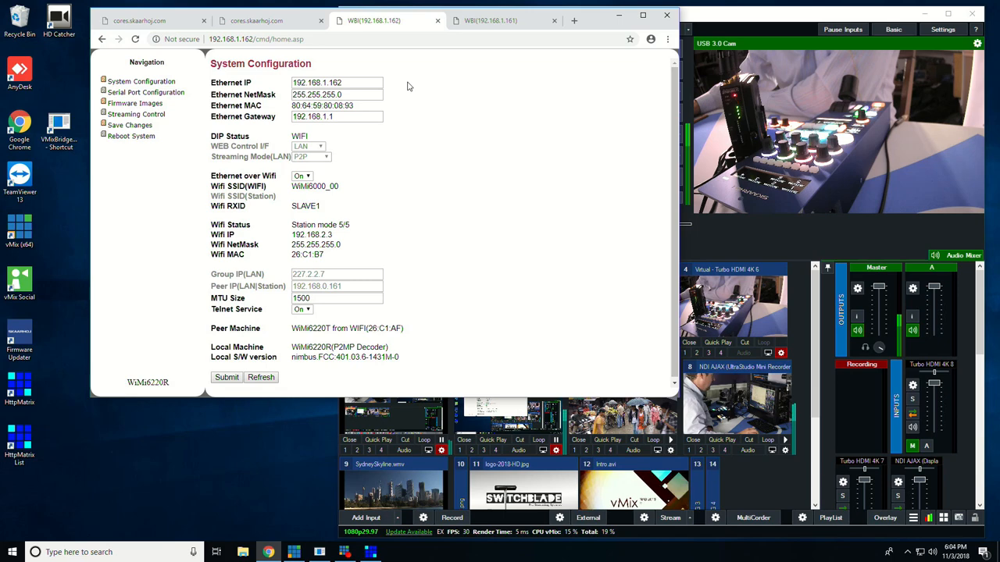
left_click(501, 20)
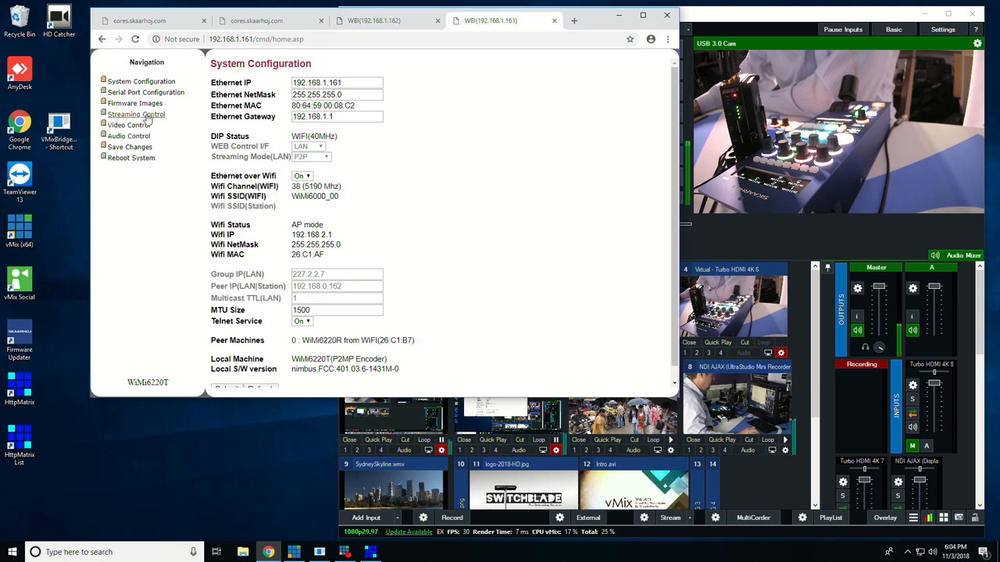
left_click(136, 114)
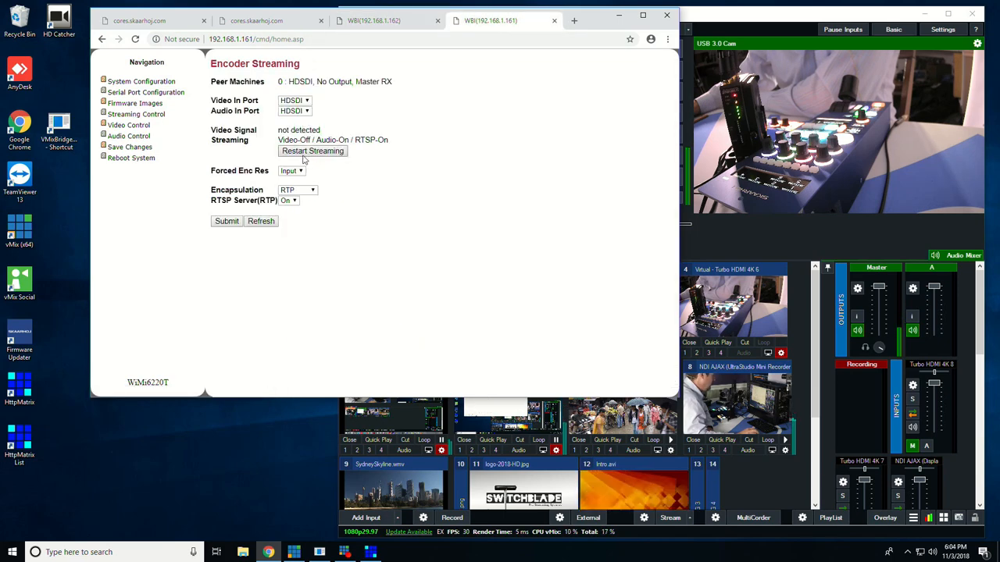
left_click(294, 100)
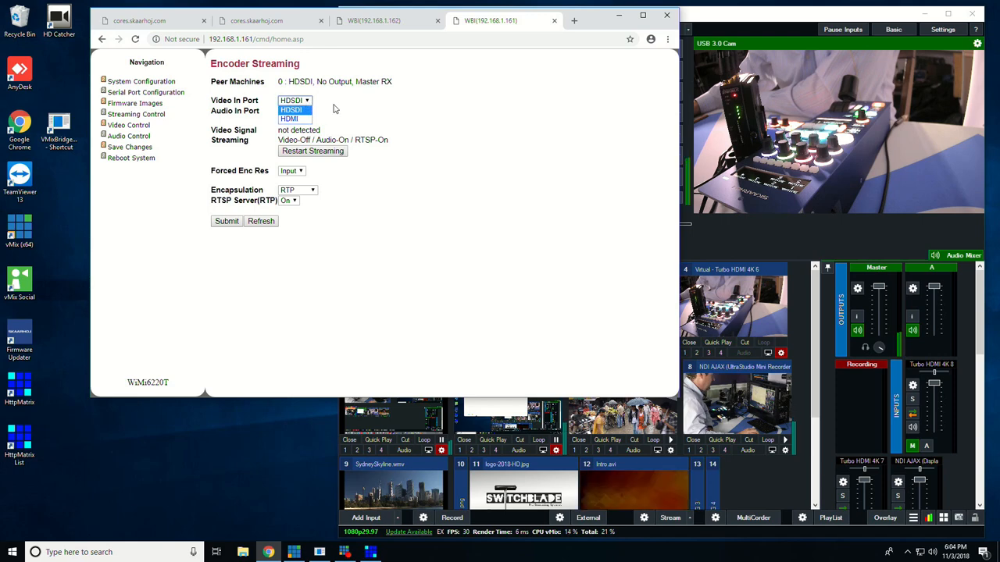
left_click(293, 110)
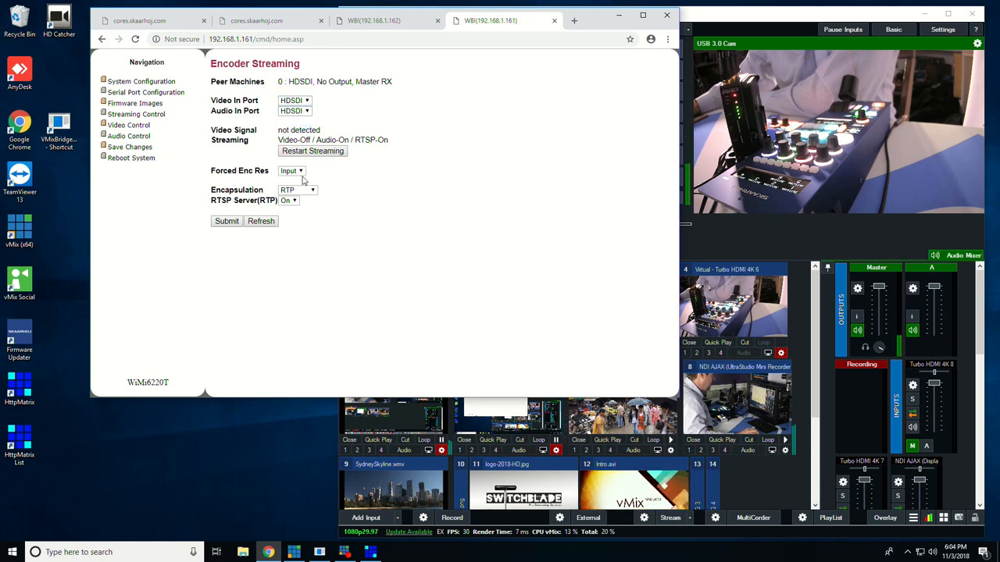
left_click(297, 190)
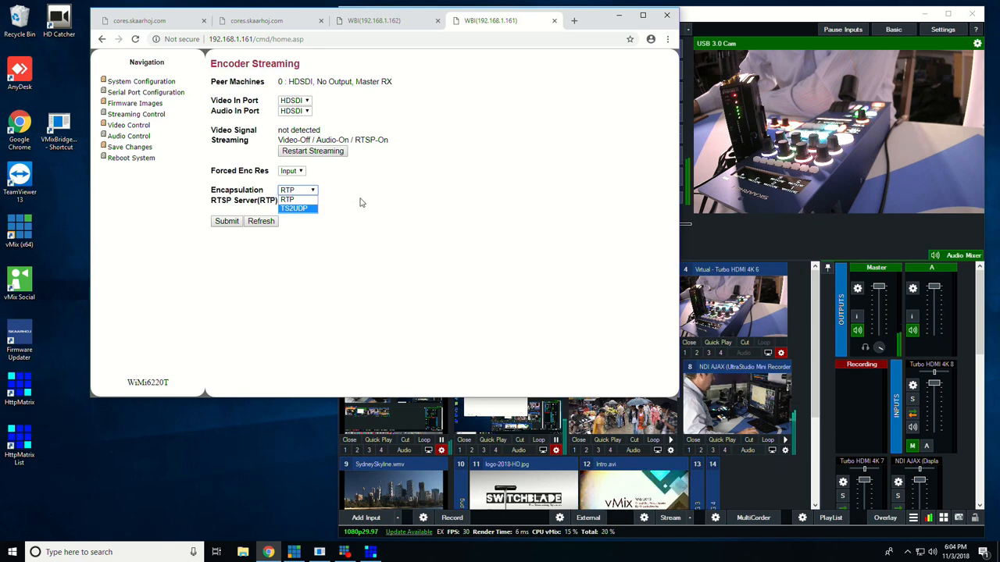
left_click(287, 201)
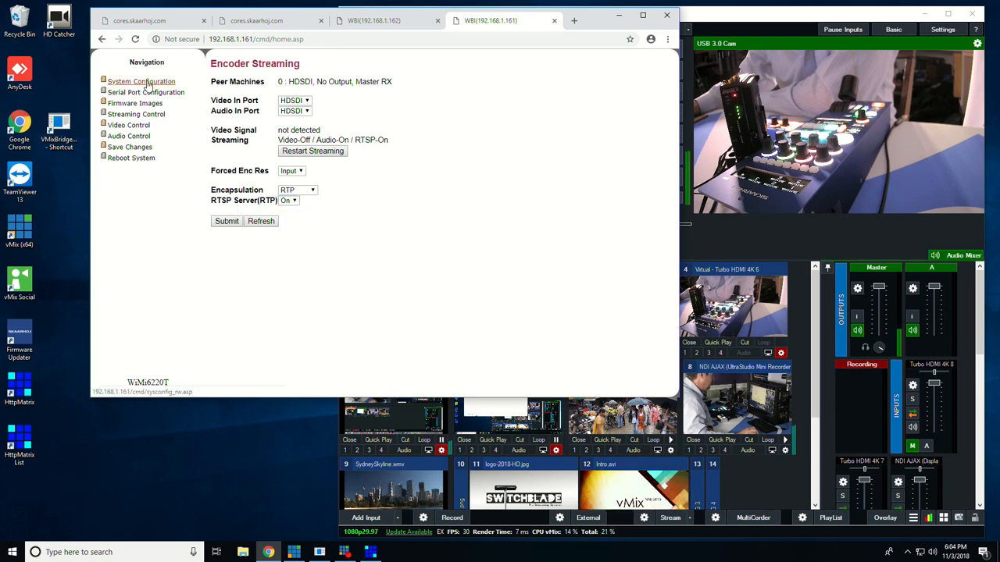
left_click(151, 82)
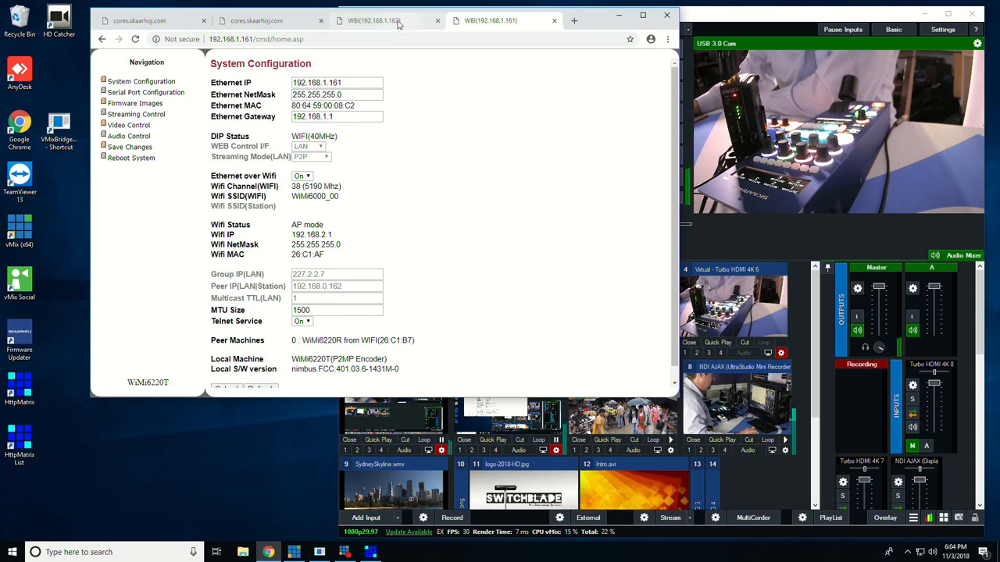
Show the decoder's System Configuration page at 192.168.1.162, in Station mode
left_click(381, 24)
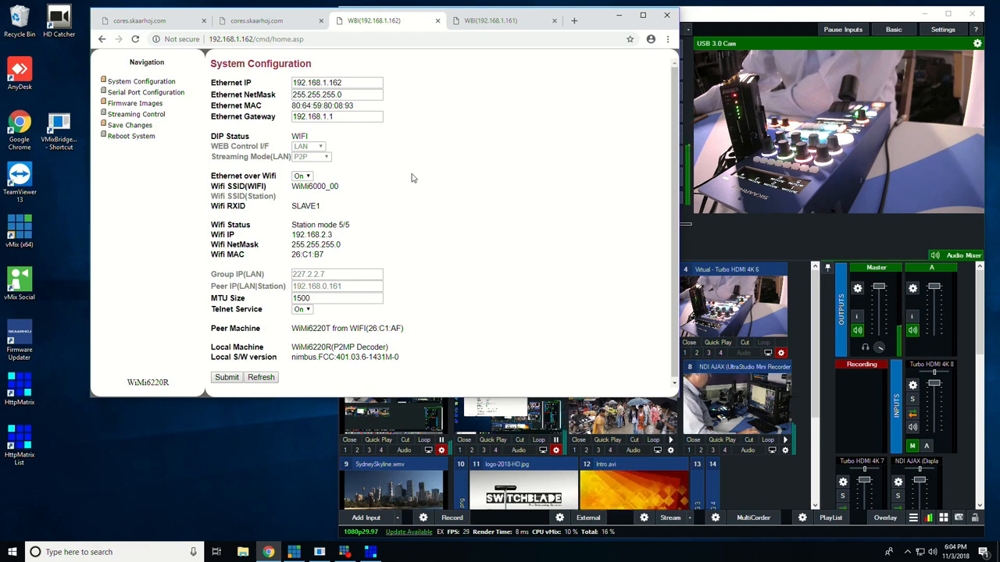
mouse_move(419, 186)
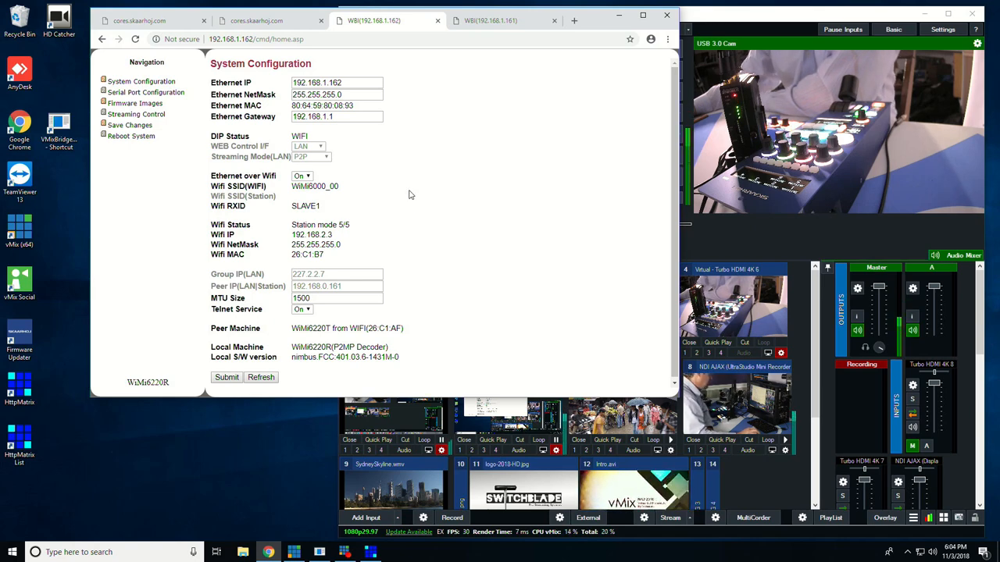
mouse_move(135, 103)
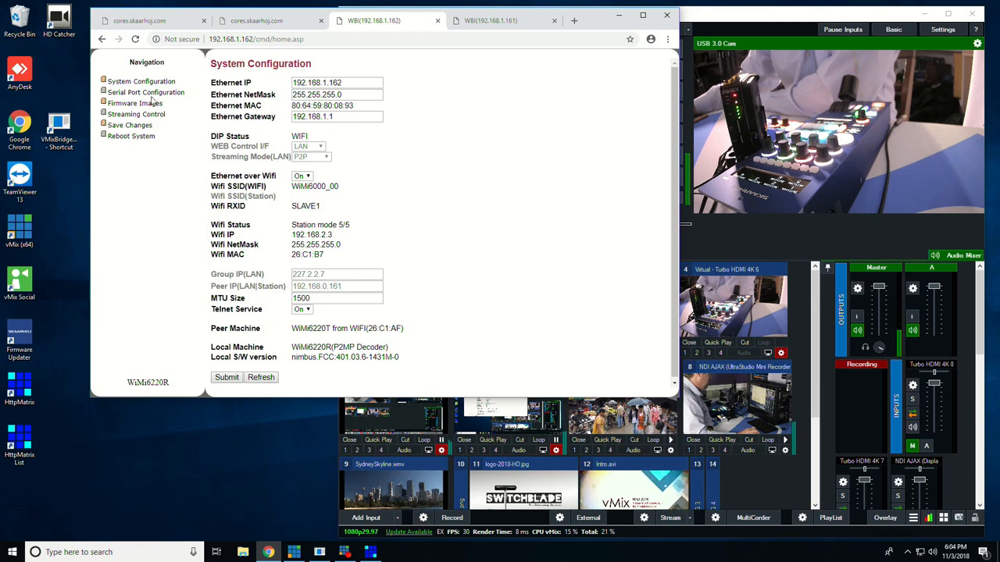
View the decoder's Firmware Images and Streaming Control pages, then return to the encoder tab
left_click(135, 103)
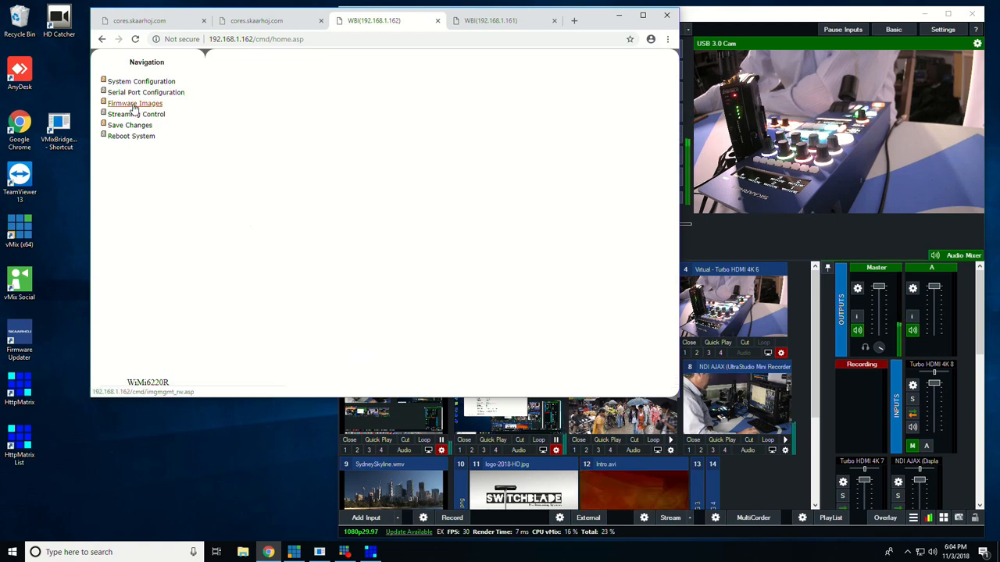
left_click(134, 104)
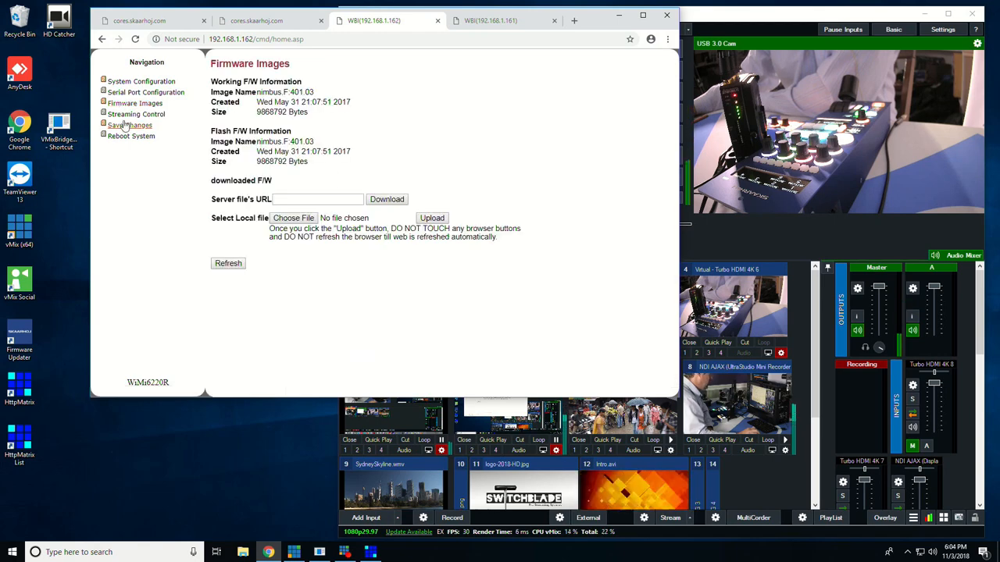
left_click(136, 114)
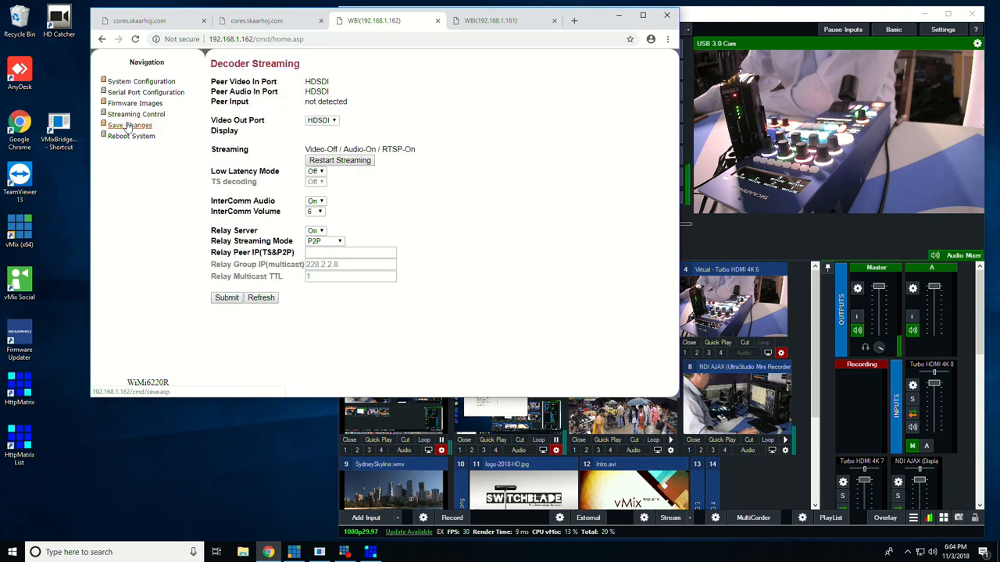
left_click(506, 21)
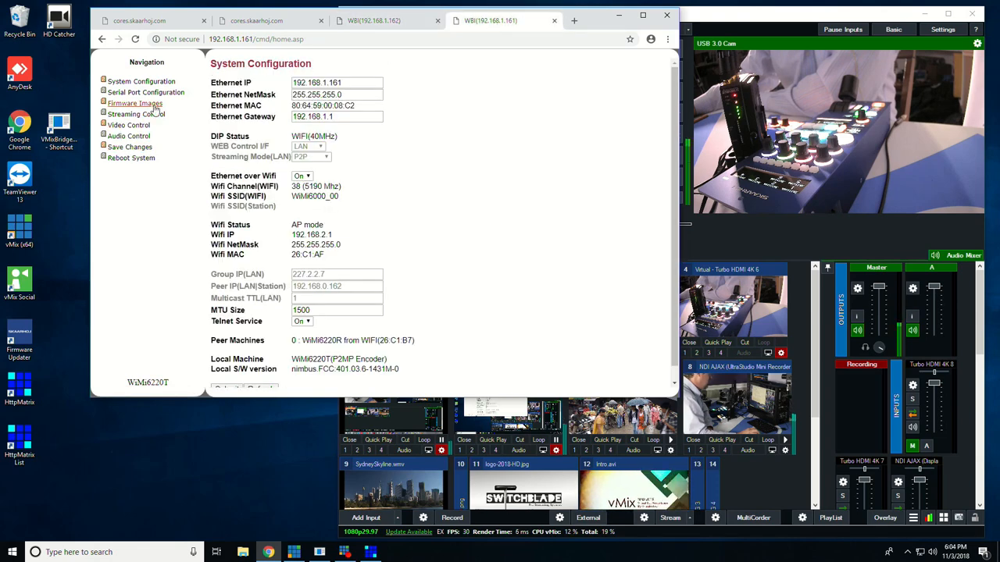
Open the encoder's Video Control page showing streaming on at 12 Mbps
left_click(128, 125)
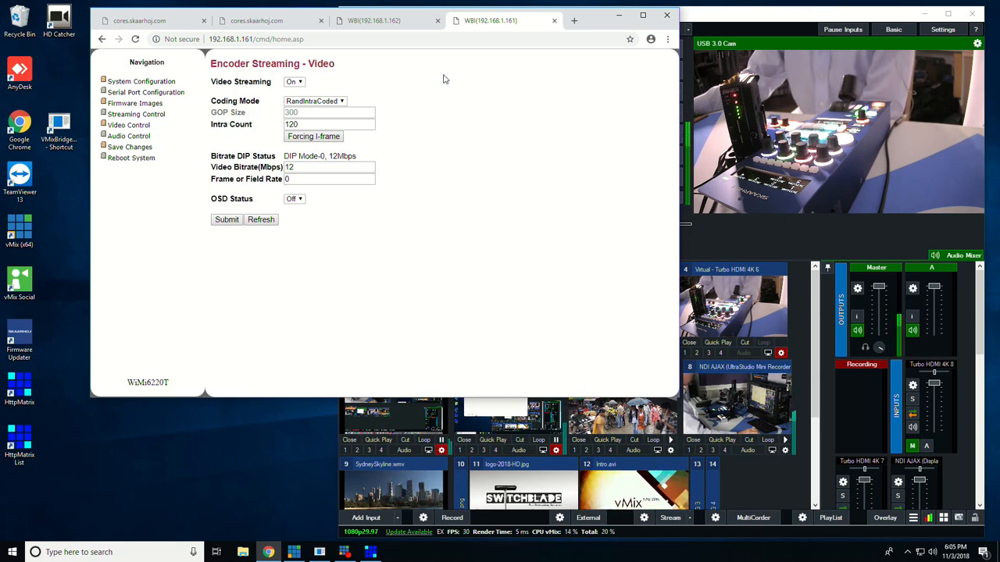
mouse_move(412, 84)
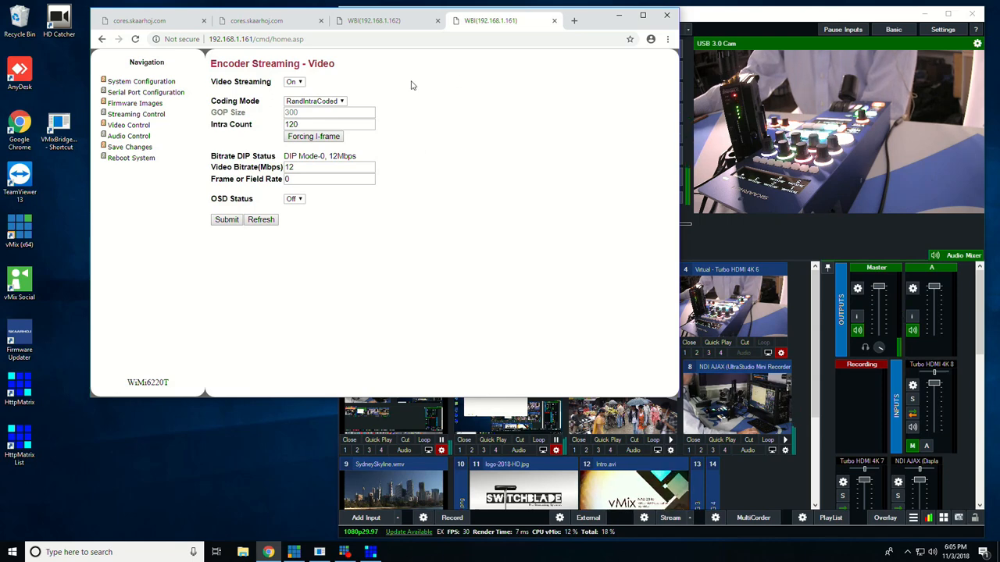
mouse_move(420, 136)
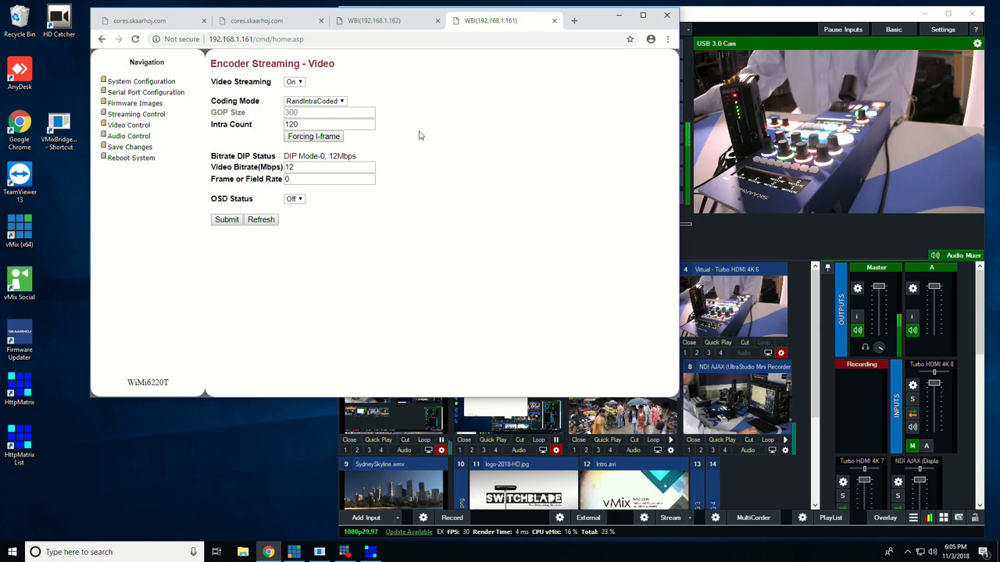
mouse_move(406, 129)
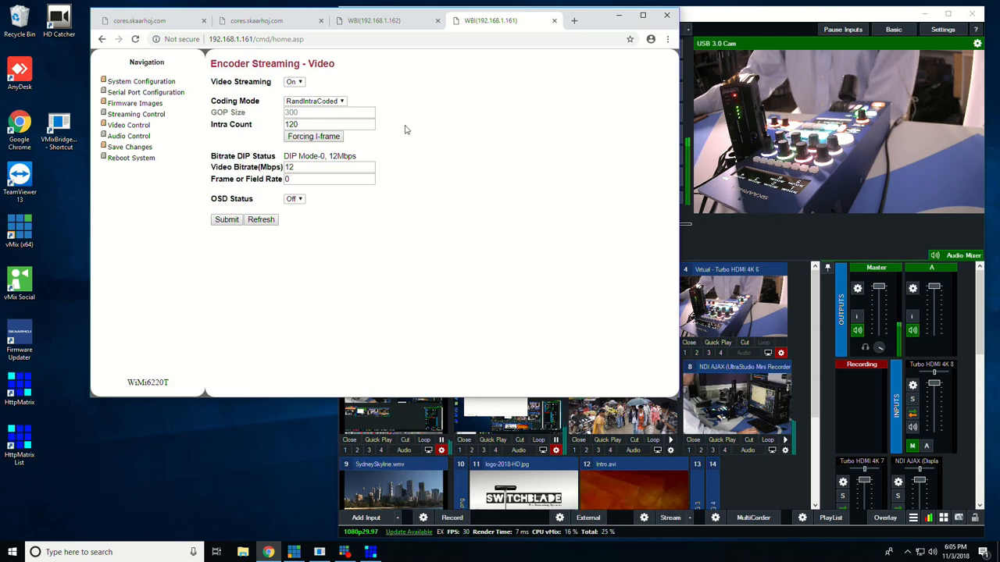
Show Decoder Streaming on the 192.168.1.162 tab, with relay server in P2P mode
left_click(381, 22)
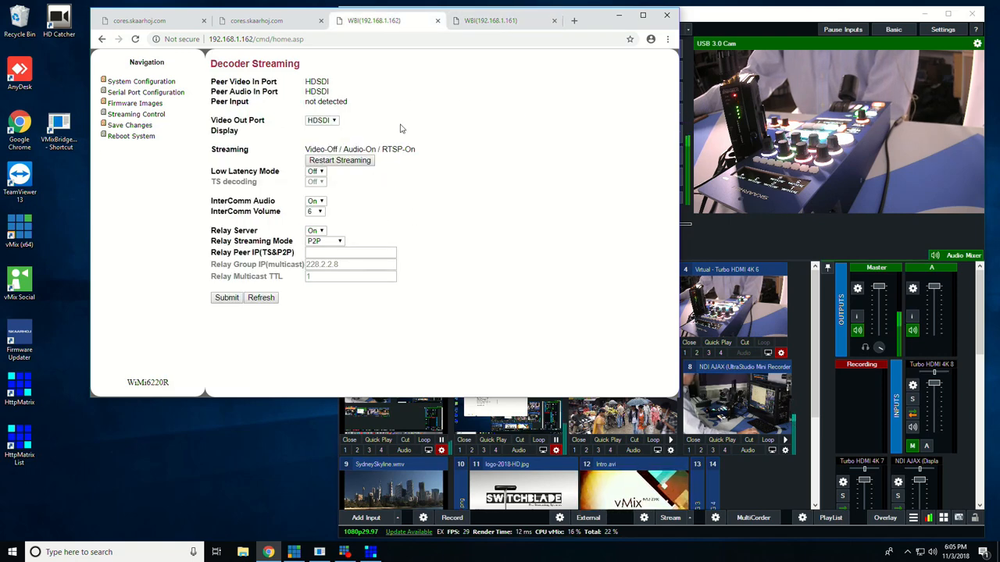
mouse_move(454, 203)
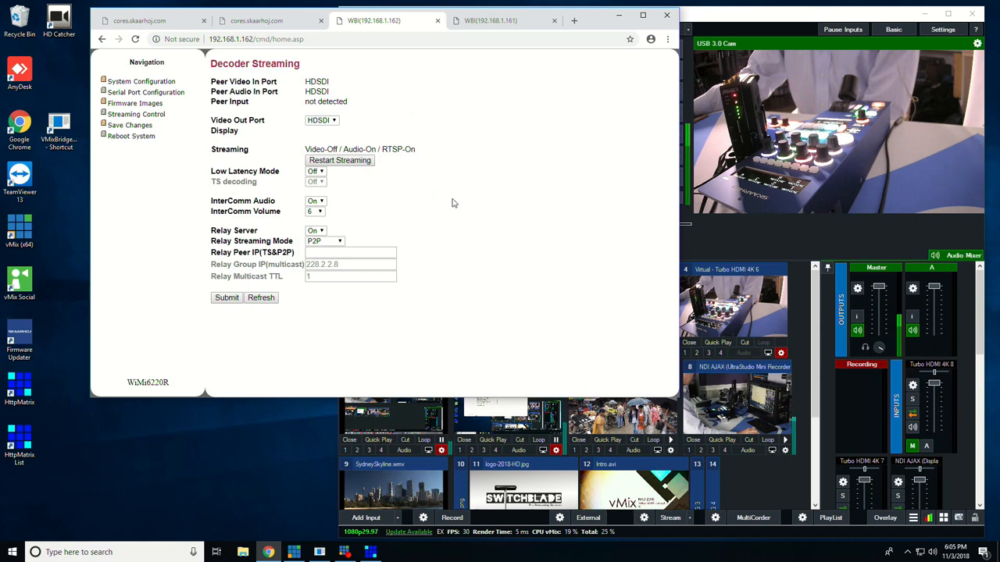
mouse_move(485, 219)
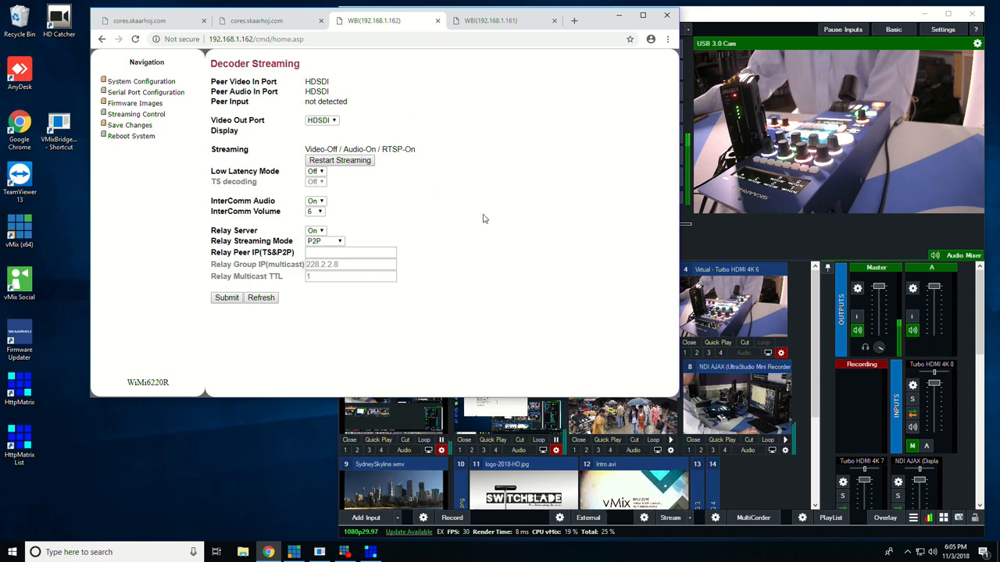